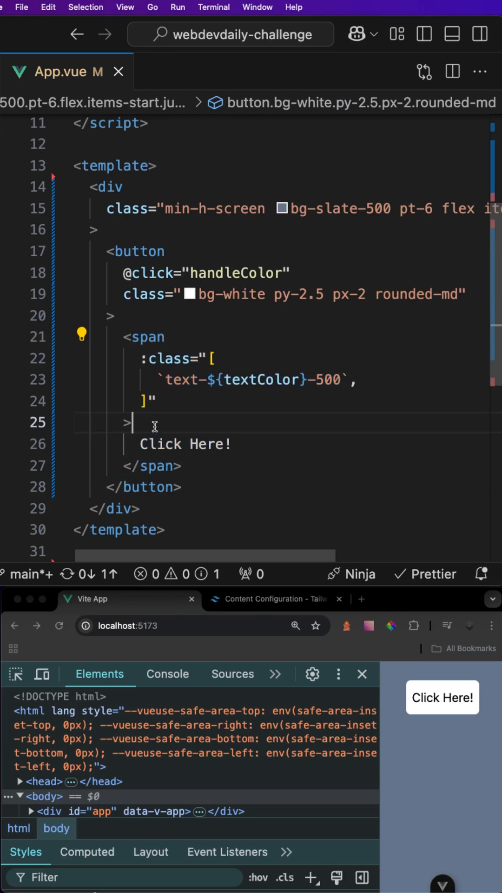
Step: Review the textColor declaration in App.vue
scroll("up", 3)
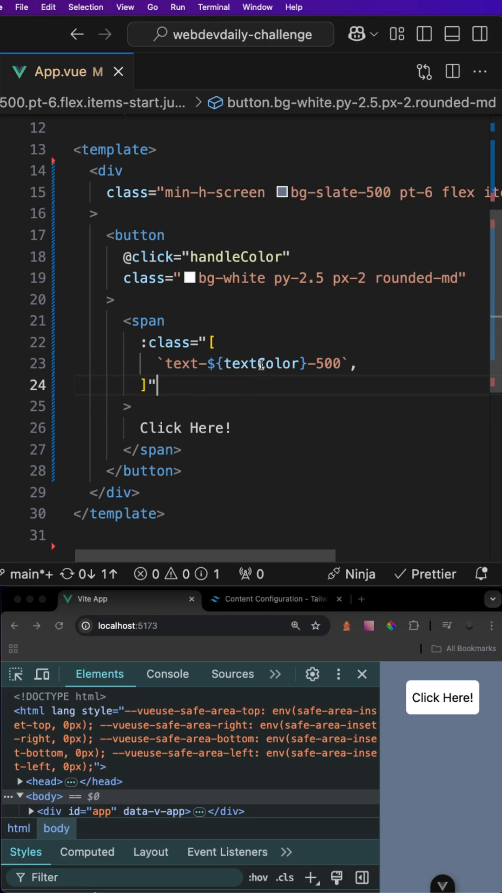
scroll("up", 3)
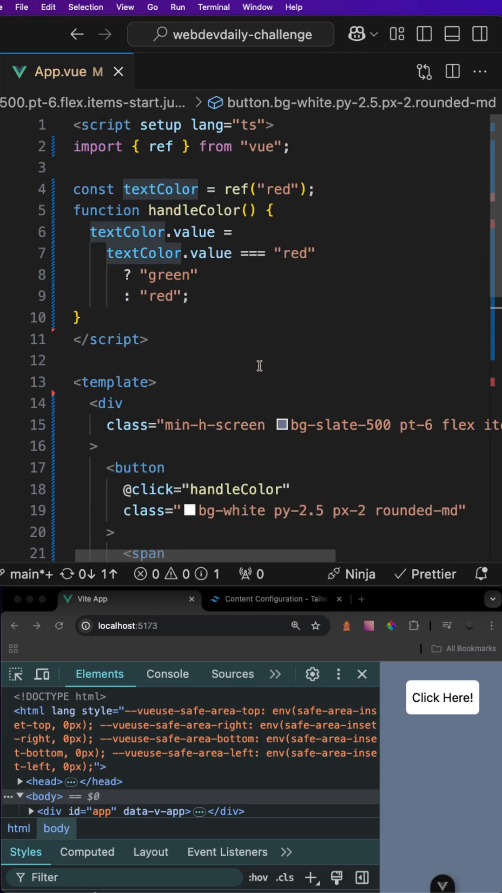
left_click(319, 190)
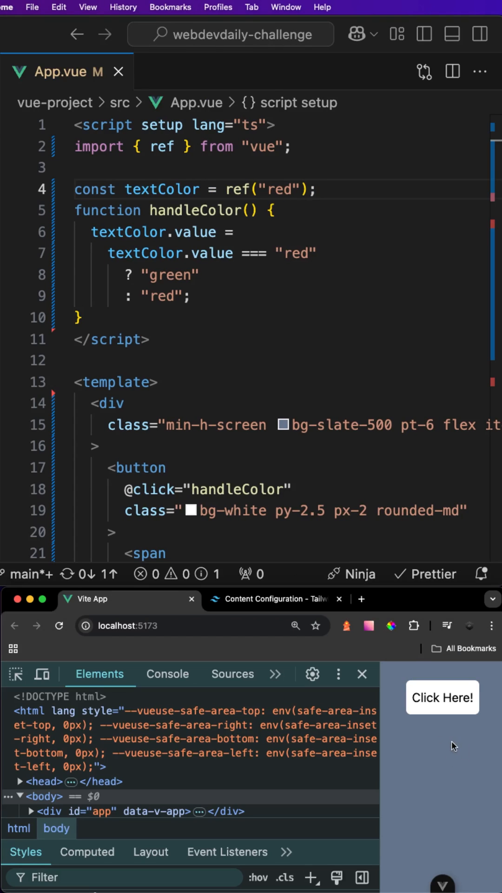
mouse_move(442, 701)
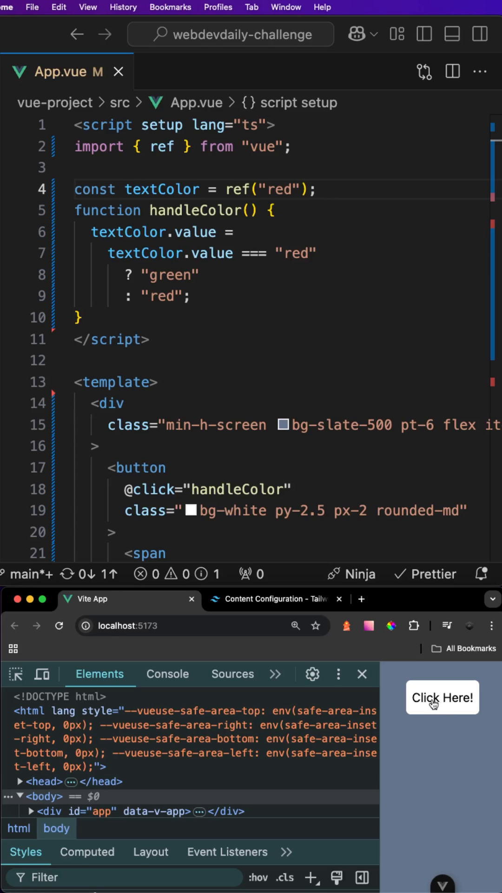
Step: Toggle the Click Here! button and inspect its span, showing the text-red-500 class
left_click(442, 697)
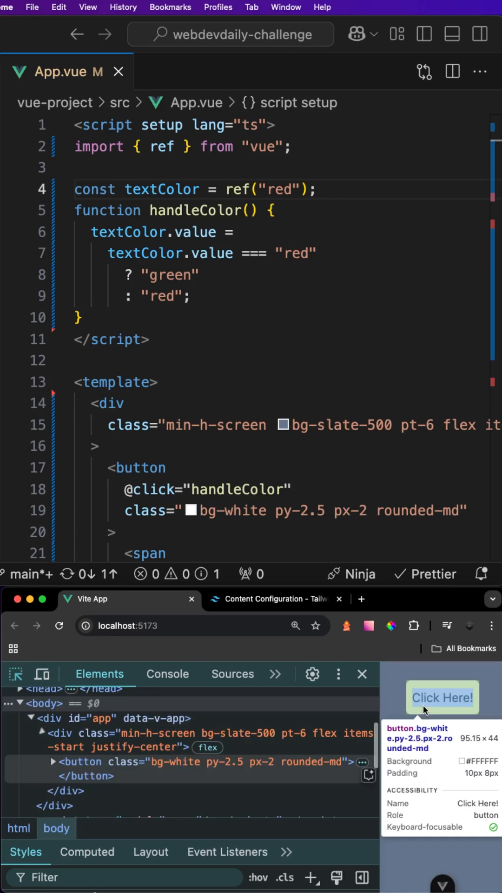
left_click(53, 761)
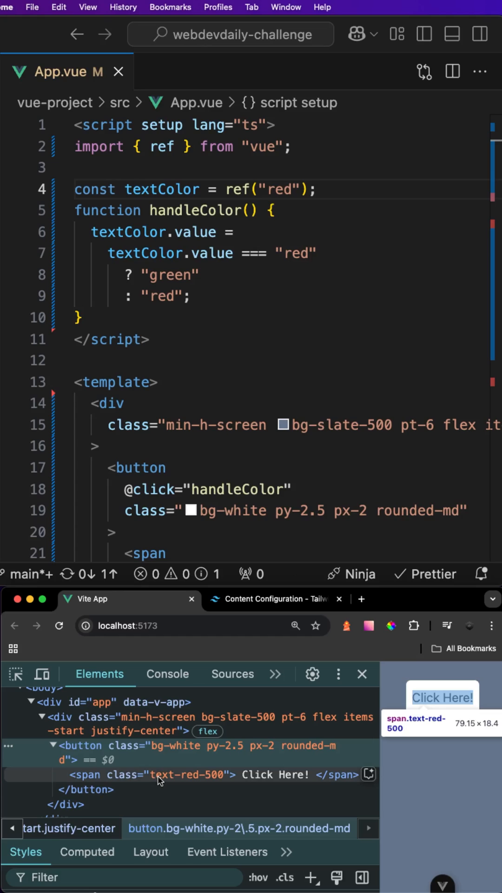
mouse_move(470, 719)
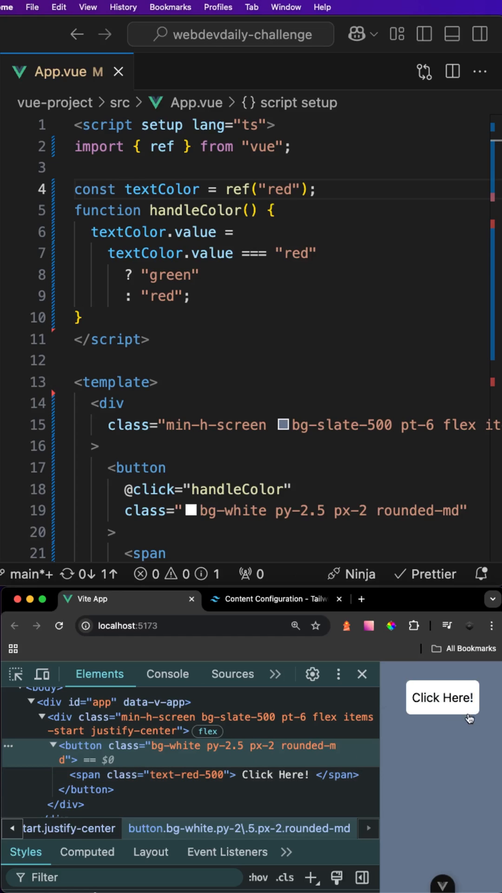
mouse_move(446, 706)
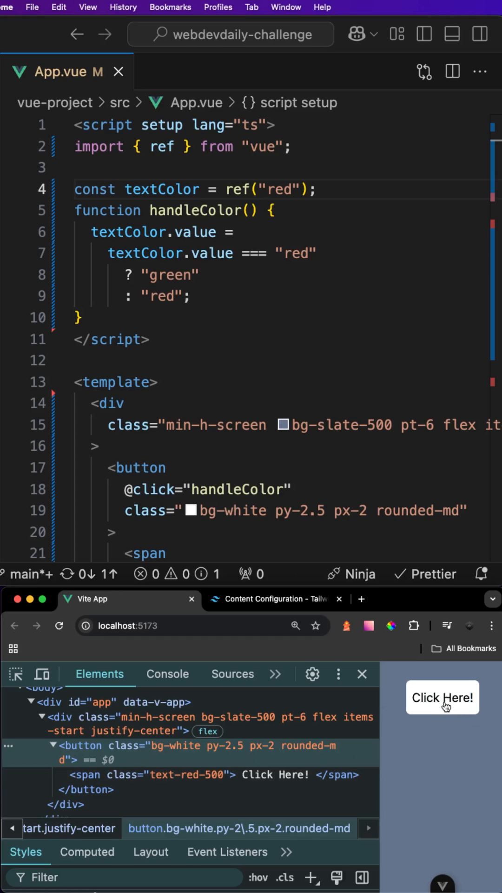
left_click(276, 598)
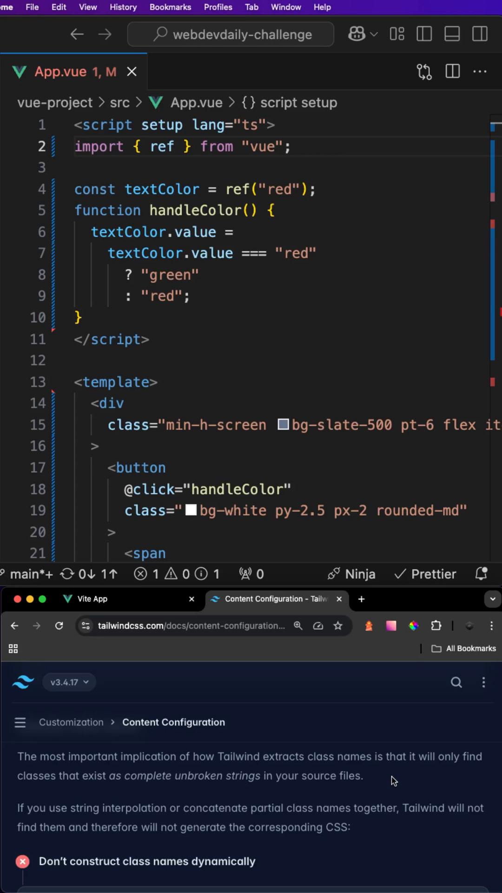
mouse_move(396, 781)
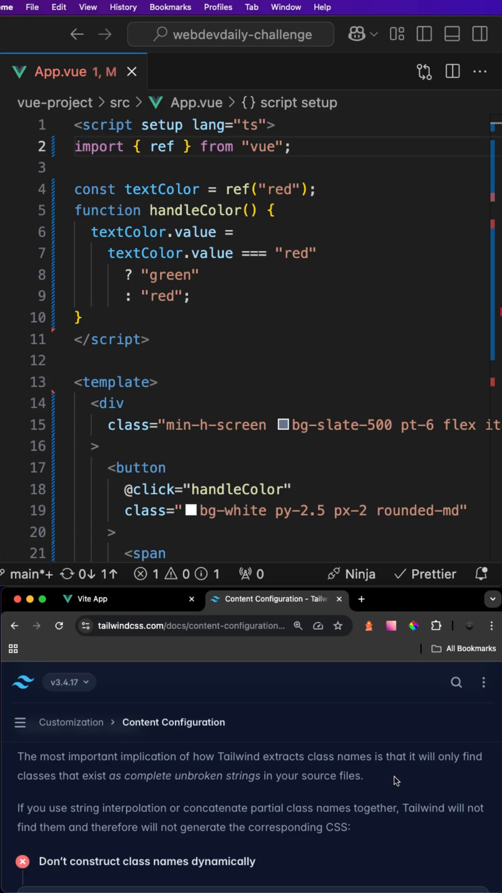
mouse_move(222, 774)
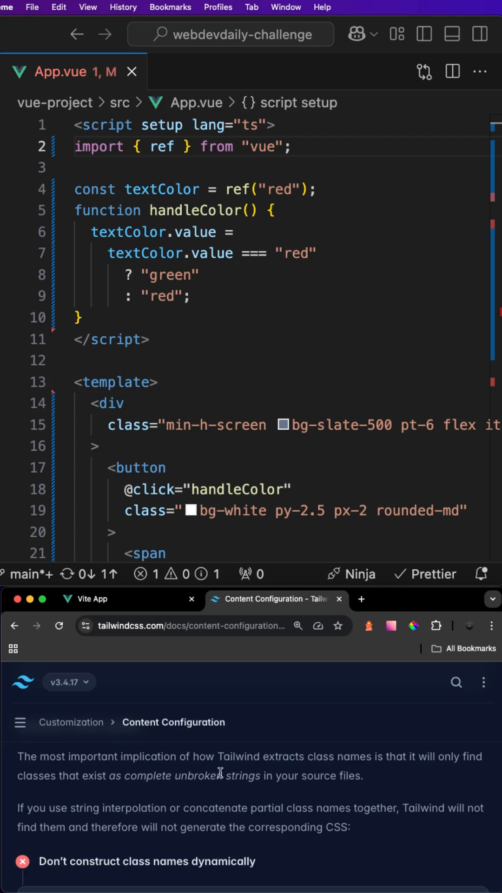
mouse_move(124, 781)
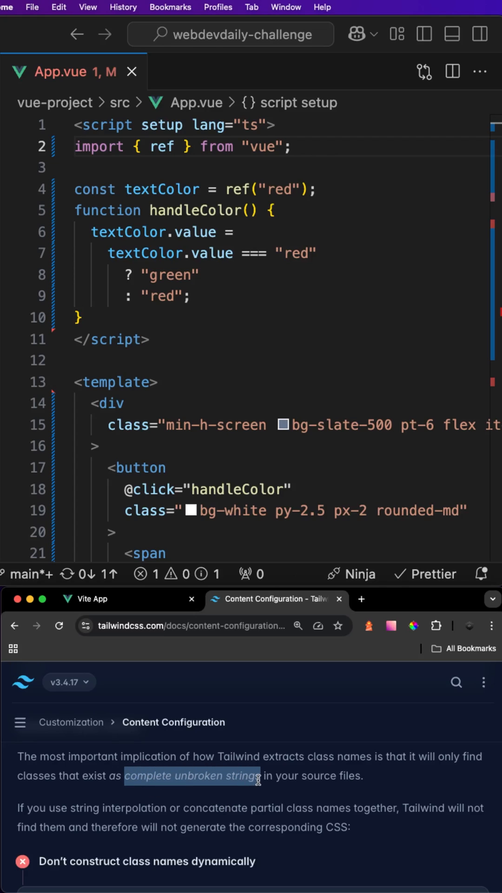
mouse_move(72, 808)
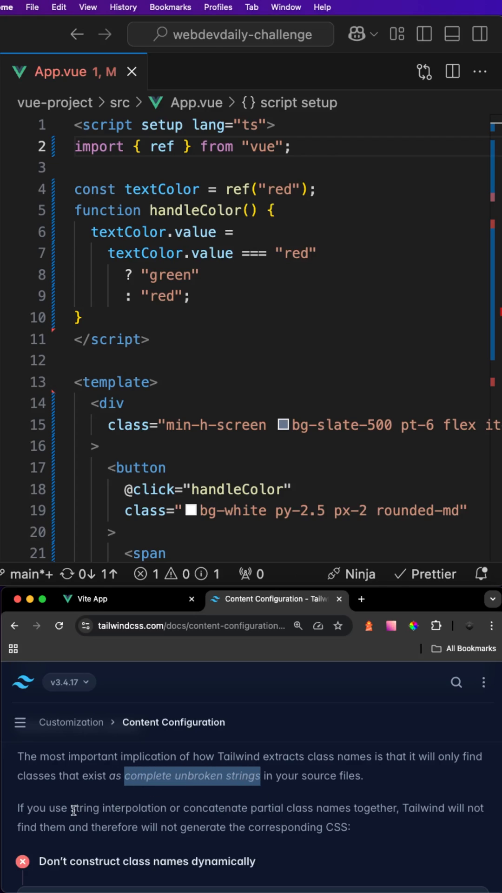
Step: Highlight the Tailwind docs passage requiring complete unbroken class name strings
double_click(99, 808)
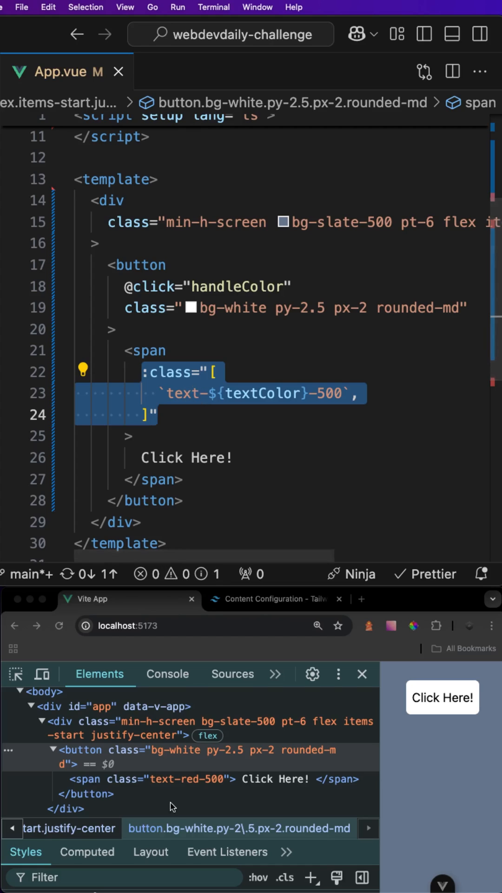
mouse_move(188, 778)
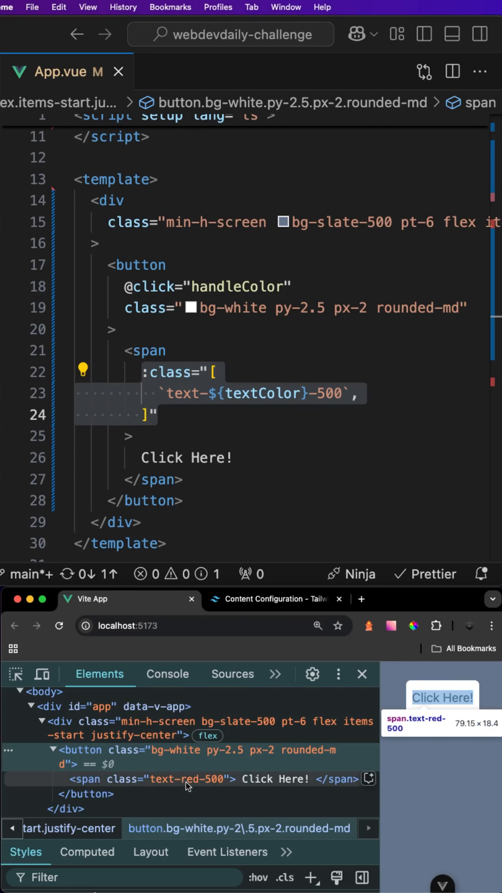
mouse_move(197, 784)
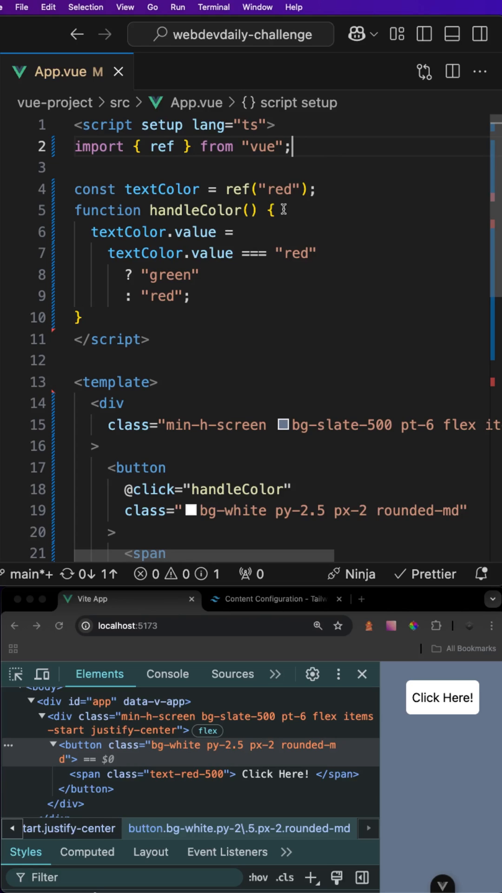
Step: Add colorVariants mapping red to text-red-500 and green to text-green-500
key("enter")
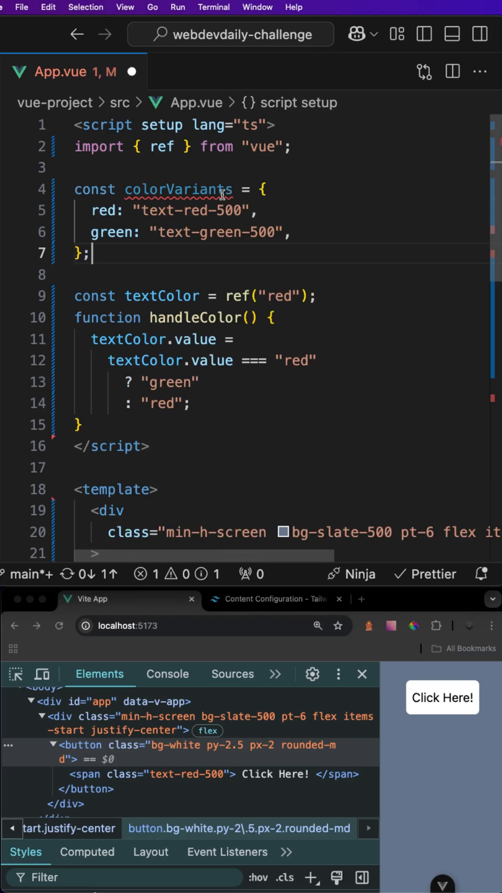
double_click(177, 189)
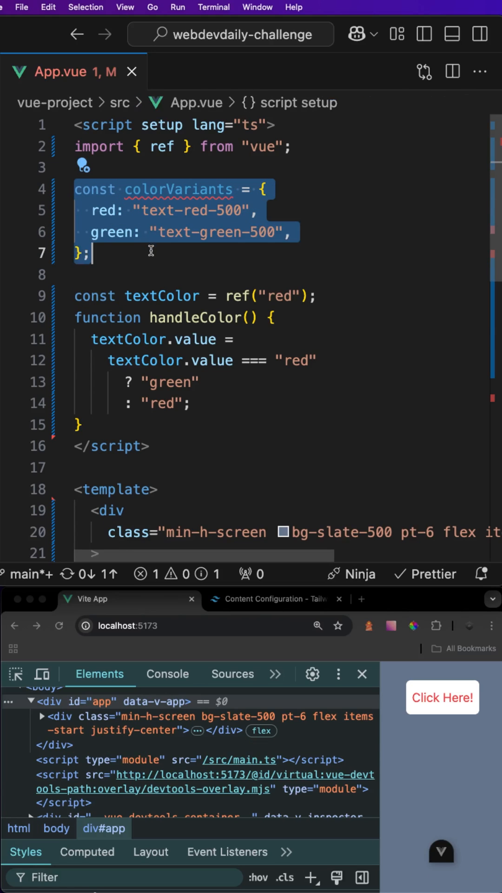
mouse_move(414, 726)
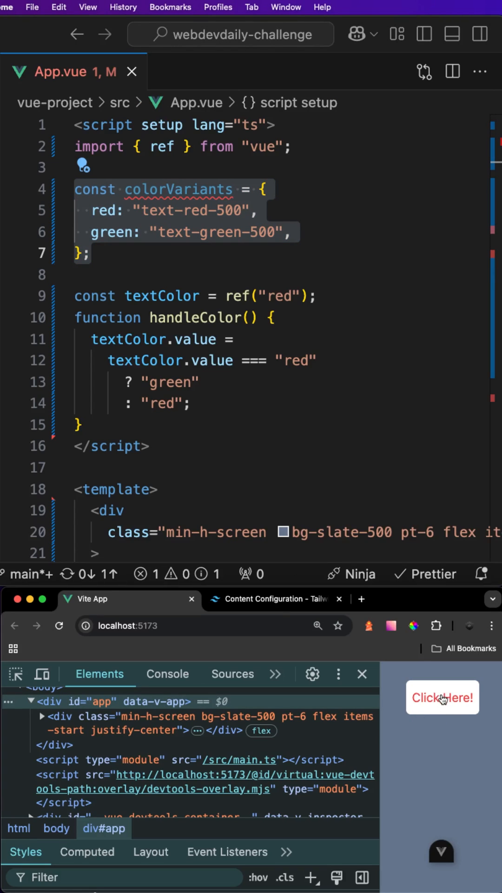
Step: Toggle the preview button text to green, then deselect the colorVariants block
left_click(442, 697)
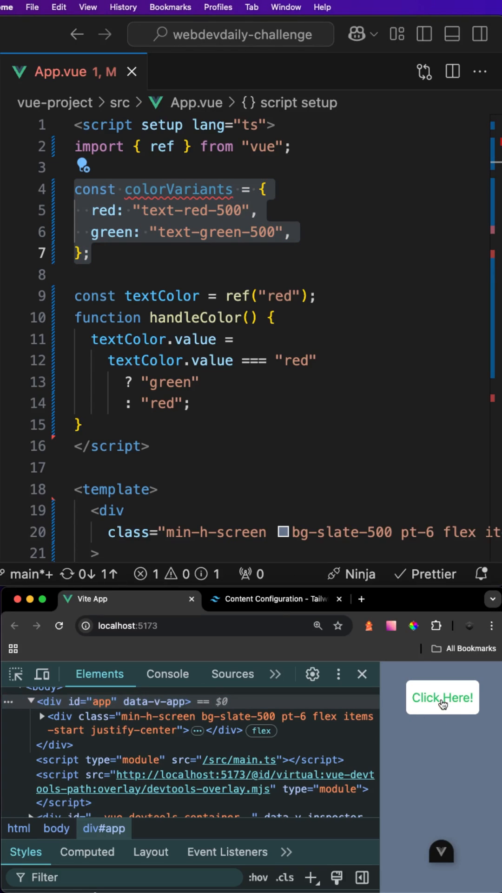
mouse_move(121, 257)
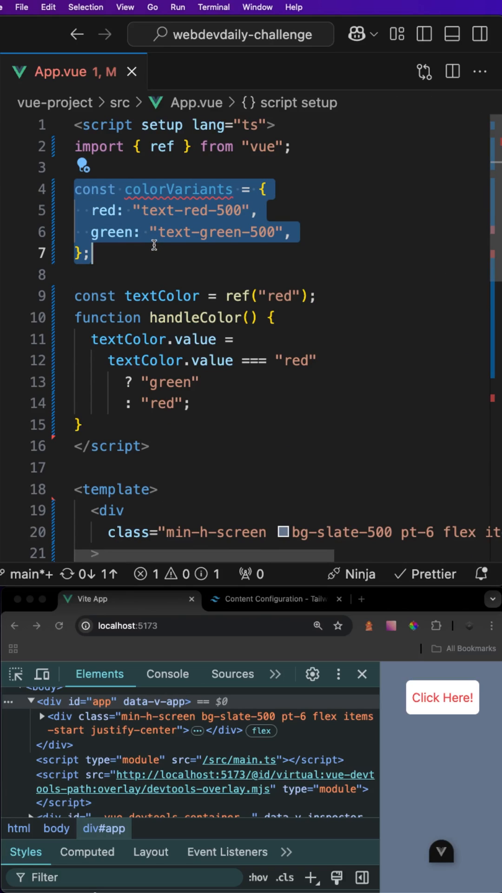
left_click(167, 251)
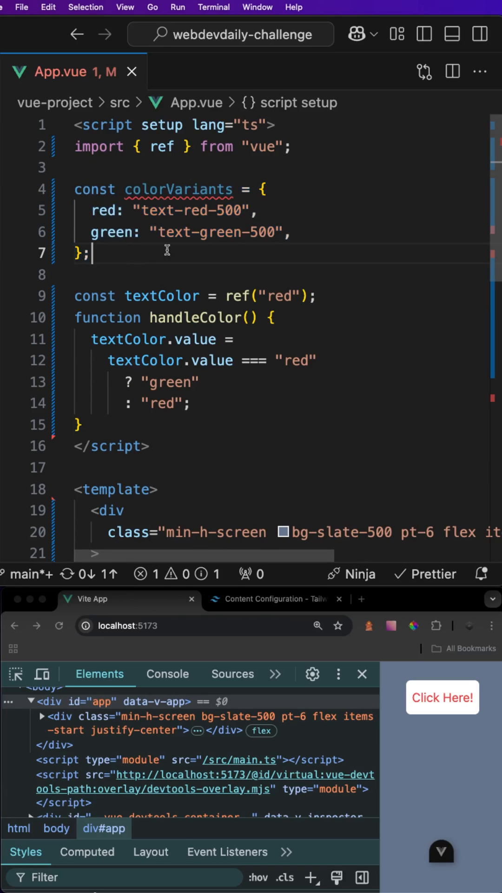
mouse_move(189, 189)
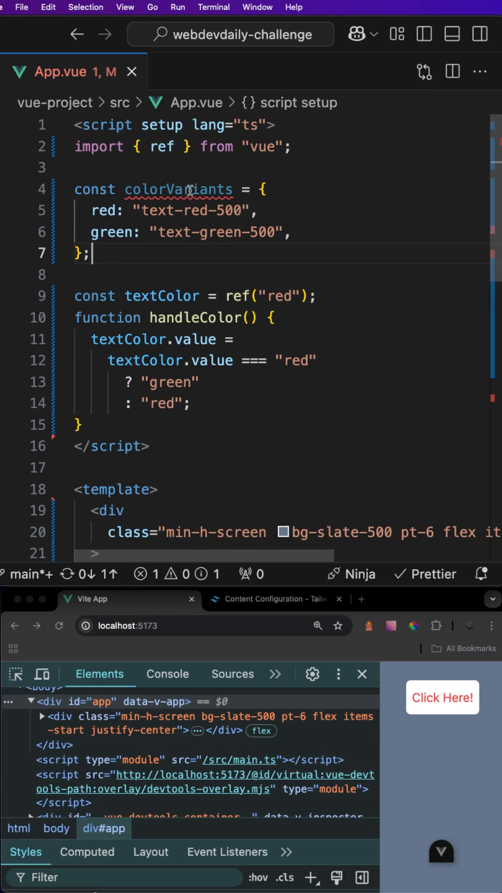
Step: Replace text-${textColor}-500 in the span's class with ${colorVariants[]}
scroll("down", 3)
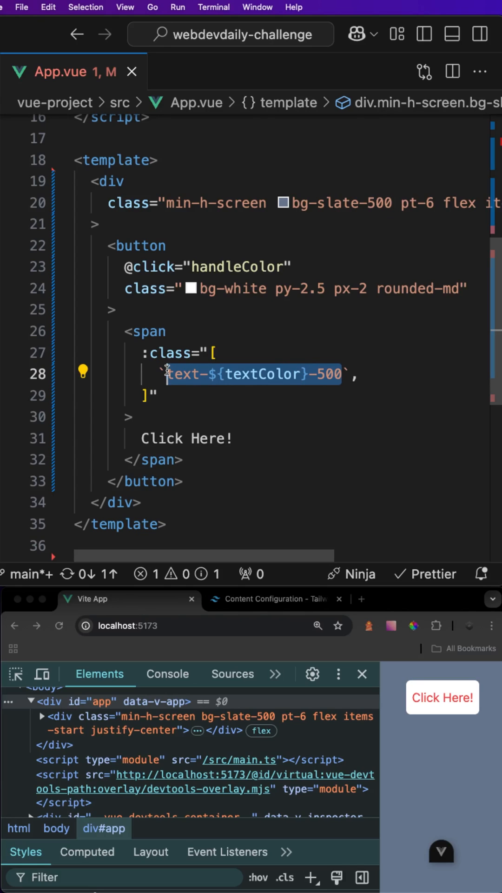
key("Delete")
type("`${colorVariants}")
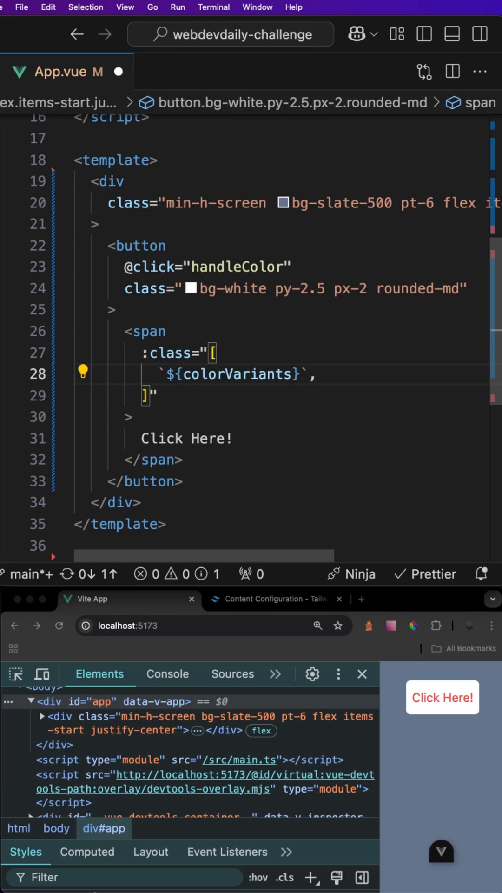
scroll("up", 3)
type("[")
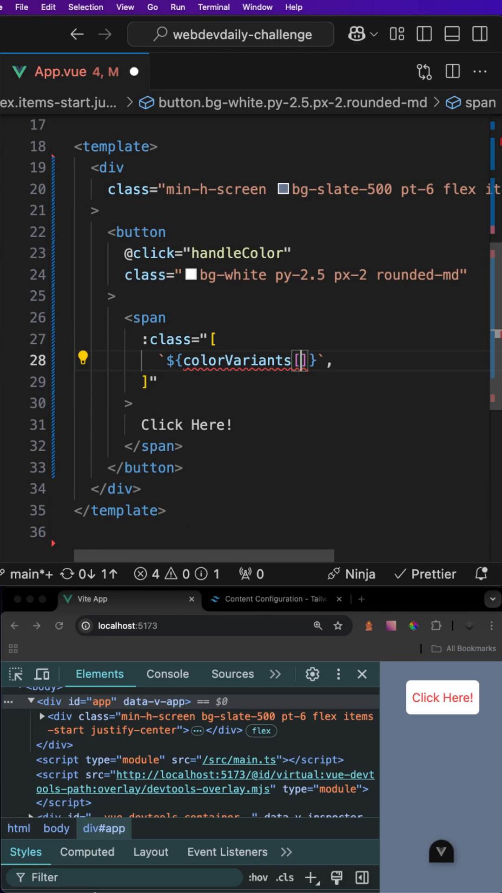
type("text")
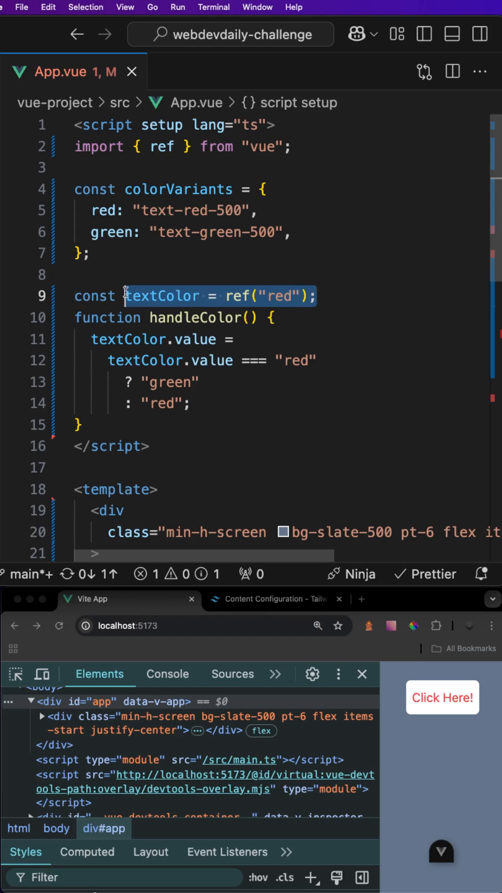
Step: Complete the span's class lookup as colorVariants[textColor] using the textColor variable
left_click(319, 296)
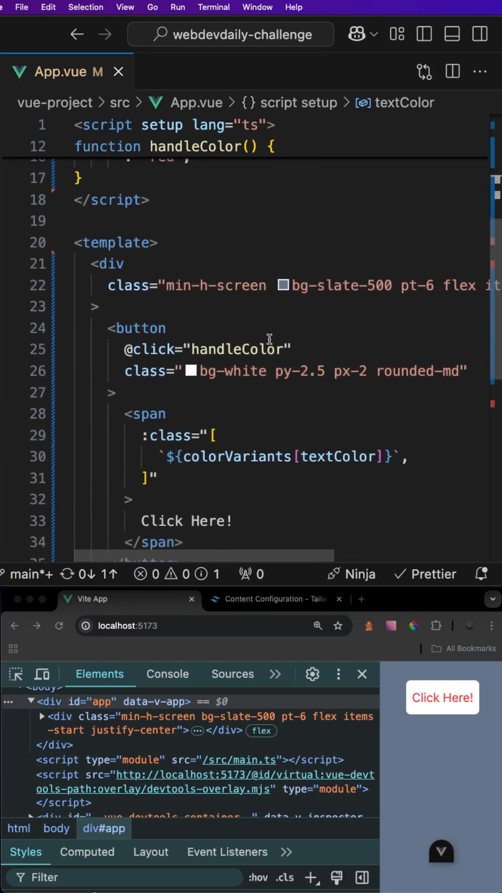
scroll("down", 3)
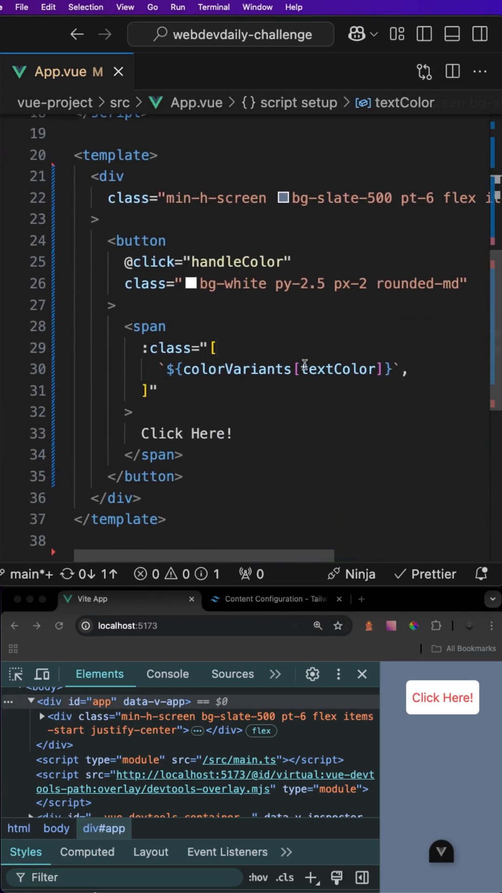